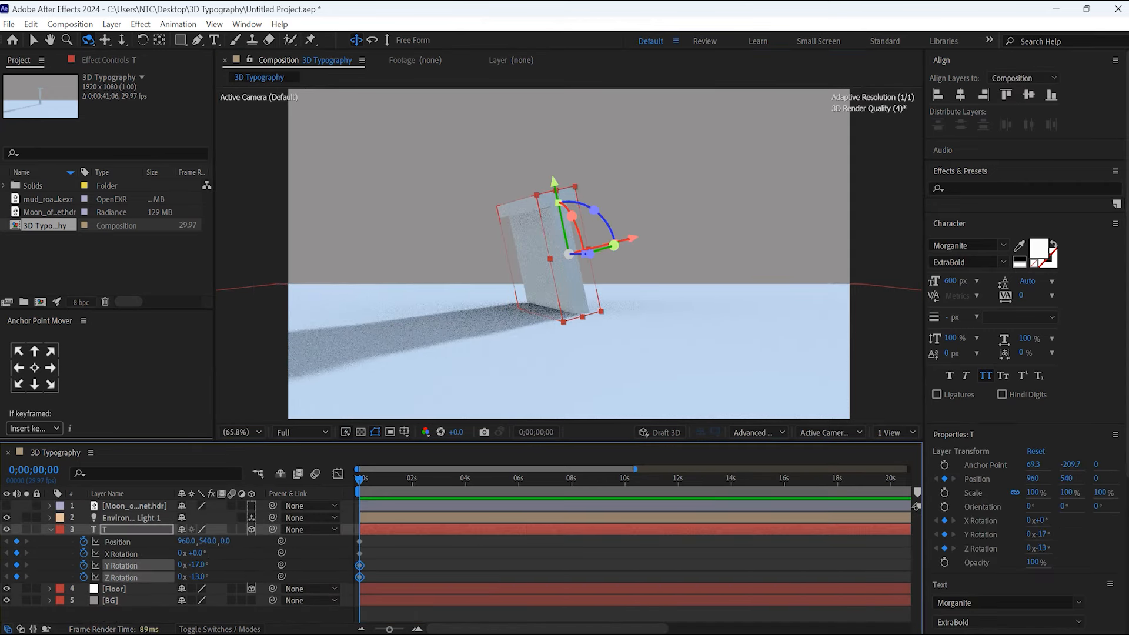
Leave the finished 3D Typography preview and start a new composition
{"action": "left_click", "coordinate": [461, 478]}
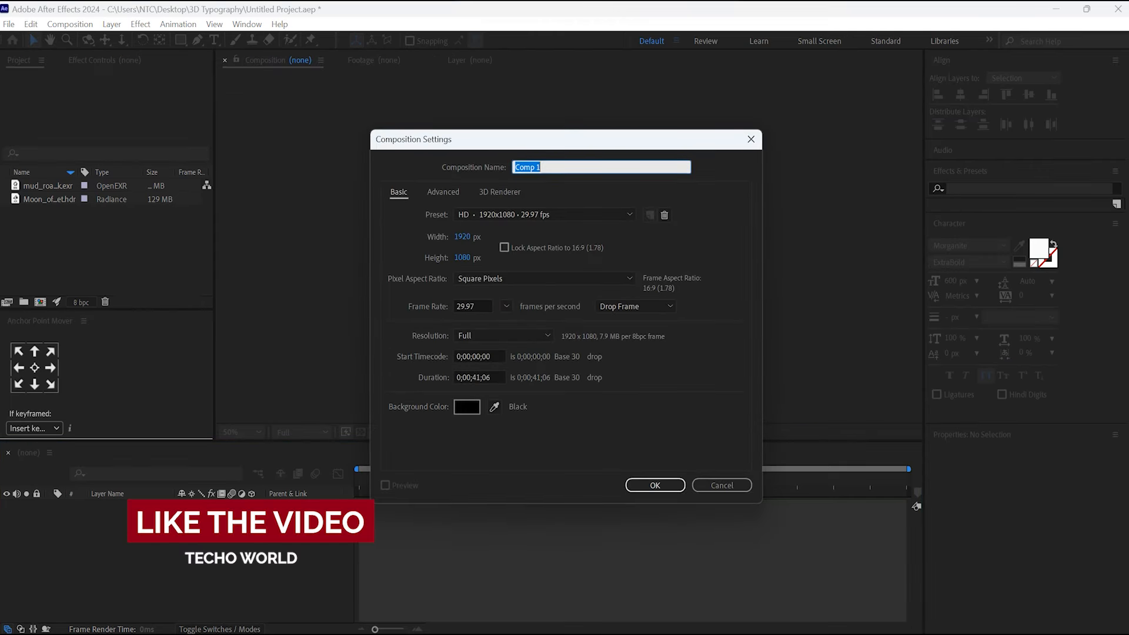
Name the composition '3D Typography', choose the Advanced 3D renderer, and confirm
{"action": "type", "text": "3D Typography"}
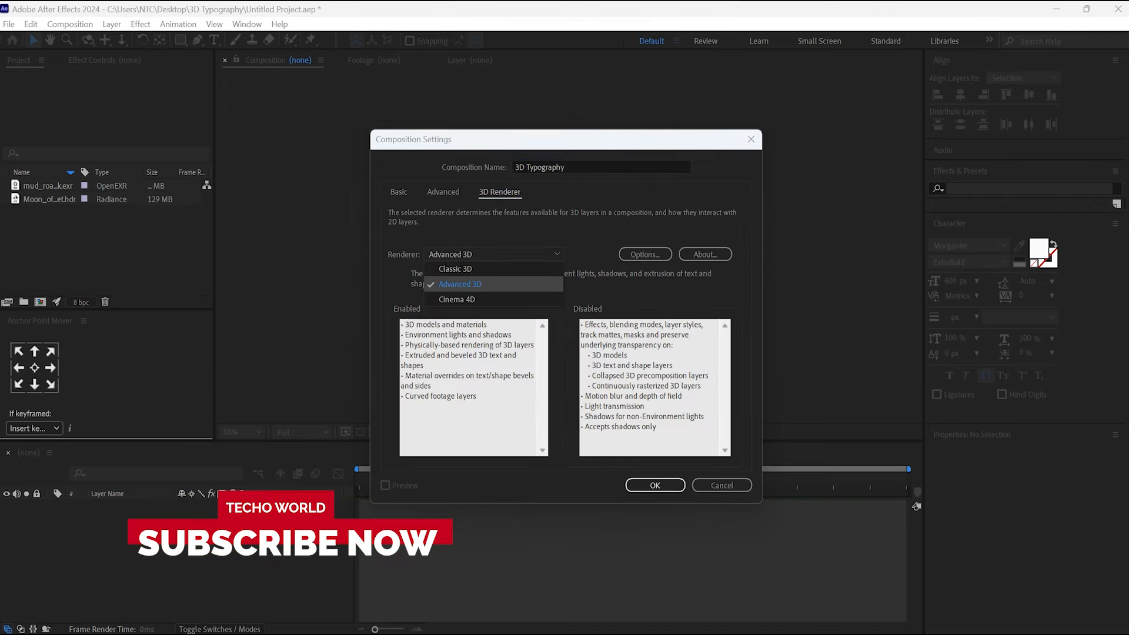
{"action": "left_click", "coordinate": [459, 283]}
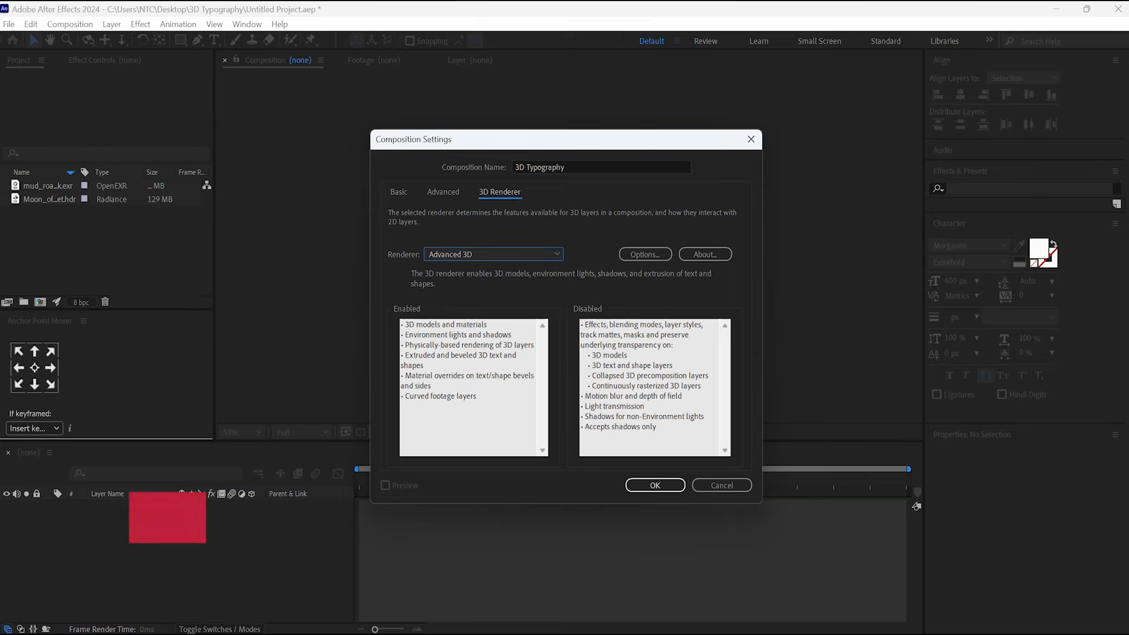
{"action": "left_click", "coordinate": [654, 485]}
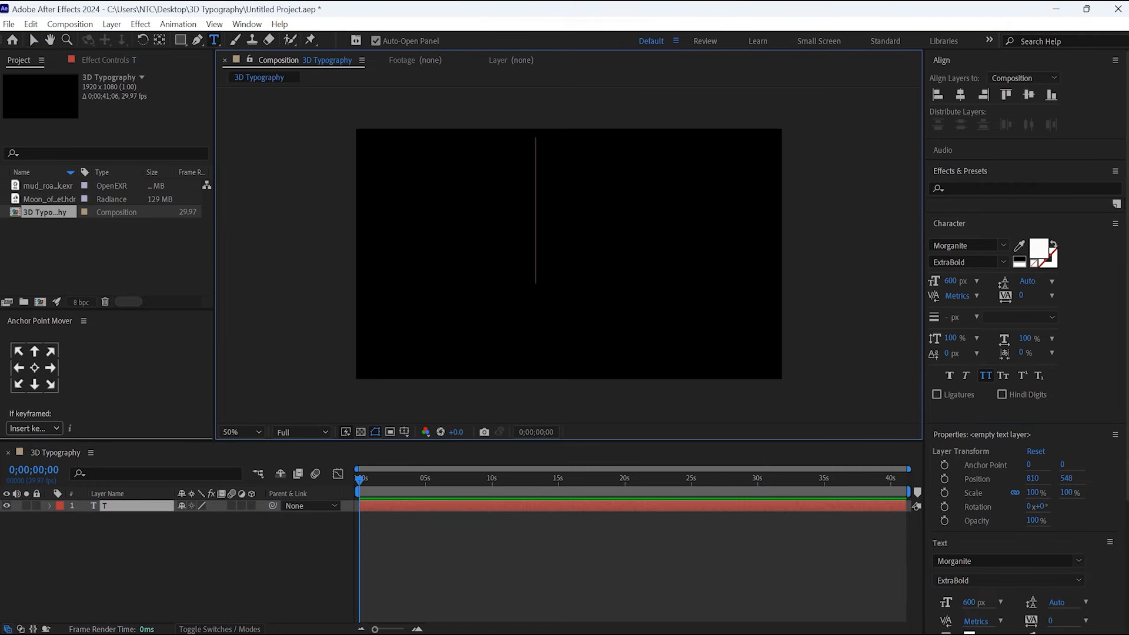
Type a large white letter 'T' in the composition viewer
{"action": "type", "text": "T"}
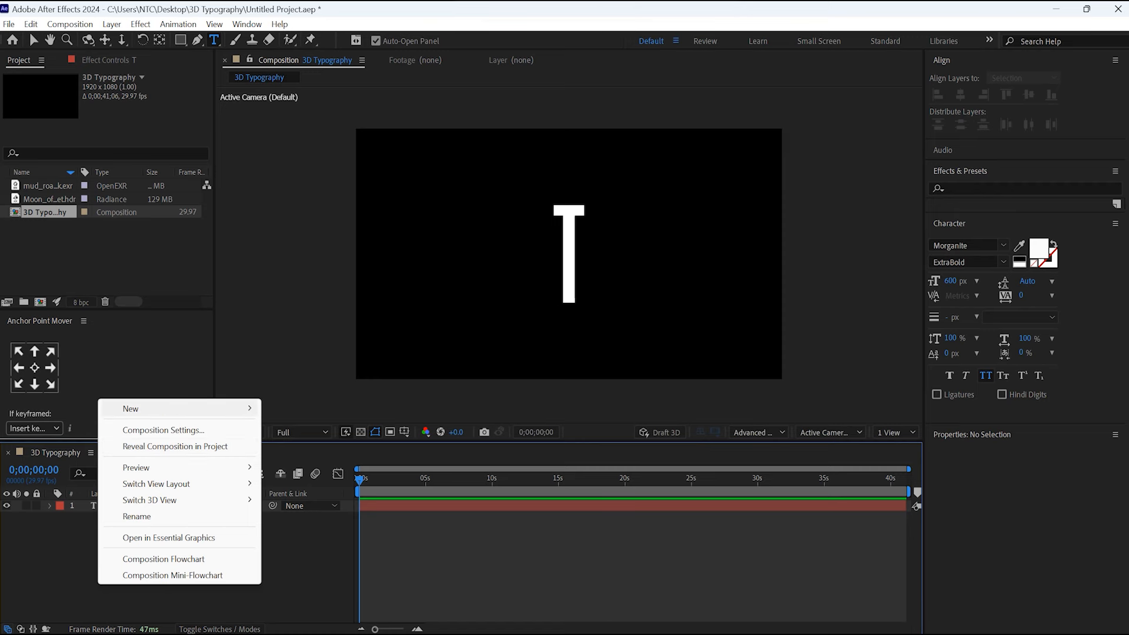
{"action": "mouse_move", "coordinate": [130, 408]}
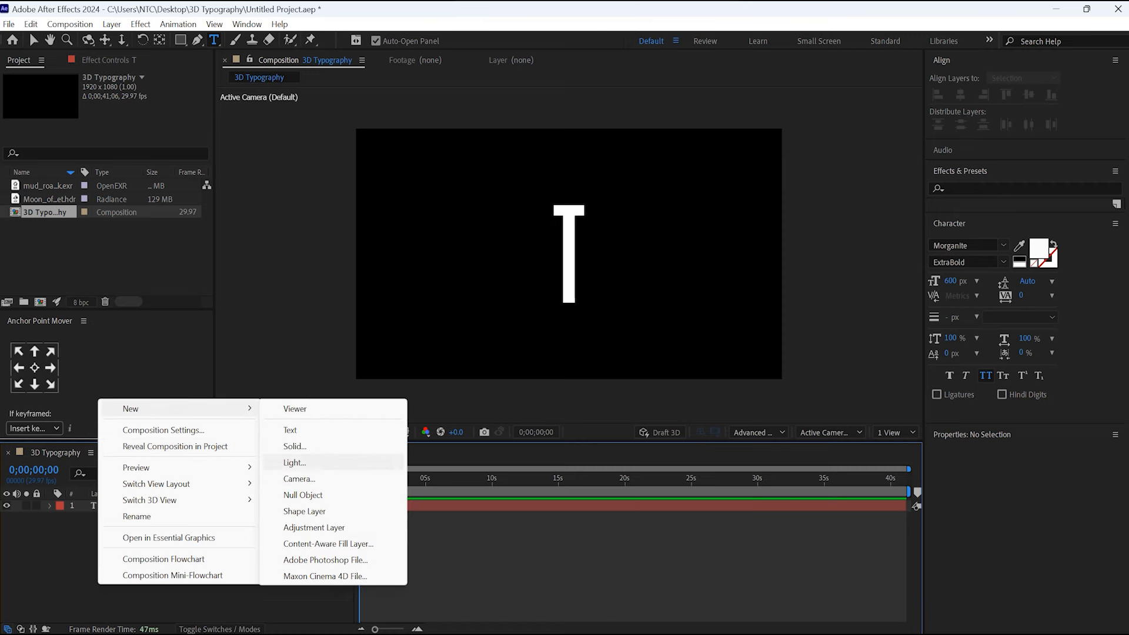
Create a white full-frame solid named 'Floor'
{"action": "left_click", "coordinate": [294, 445]}
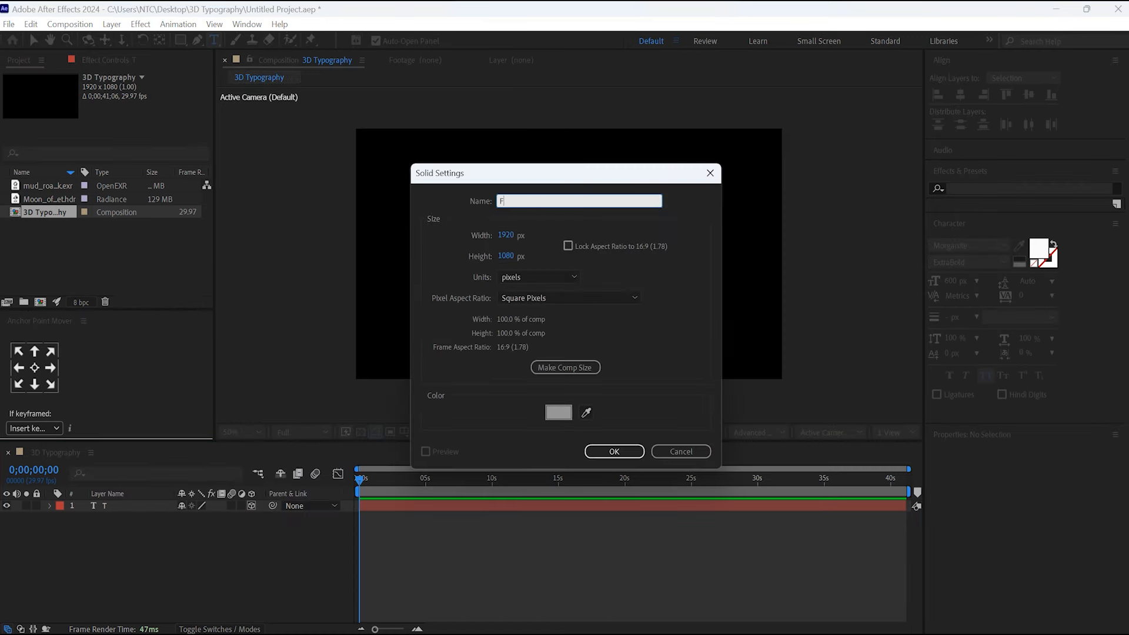
{"action": "type", "text": "Floor"}
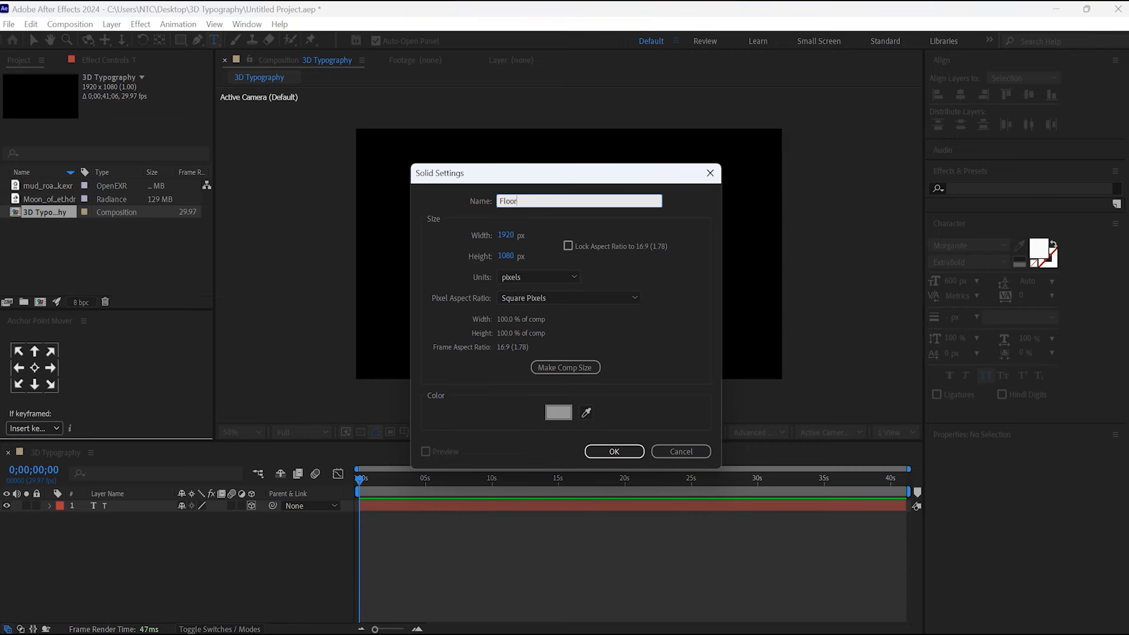
{"action": "left_click", "coordinate": [558, 411]}
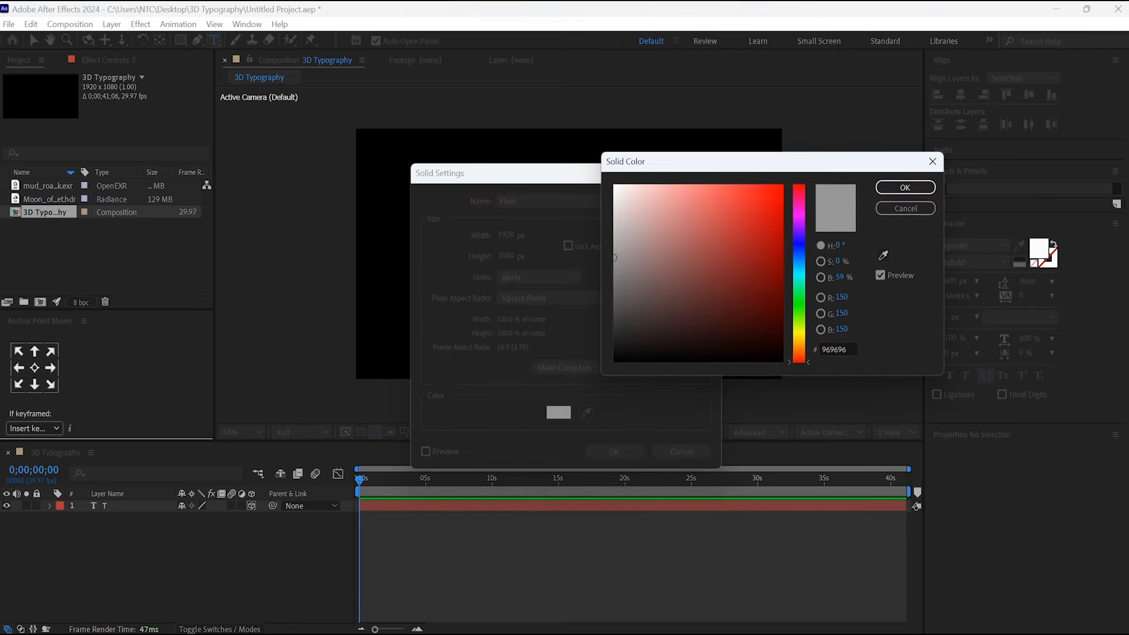
{"action": "left_click", "coordinate": [905, 187]}
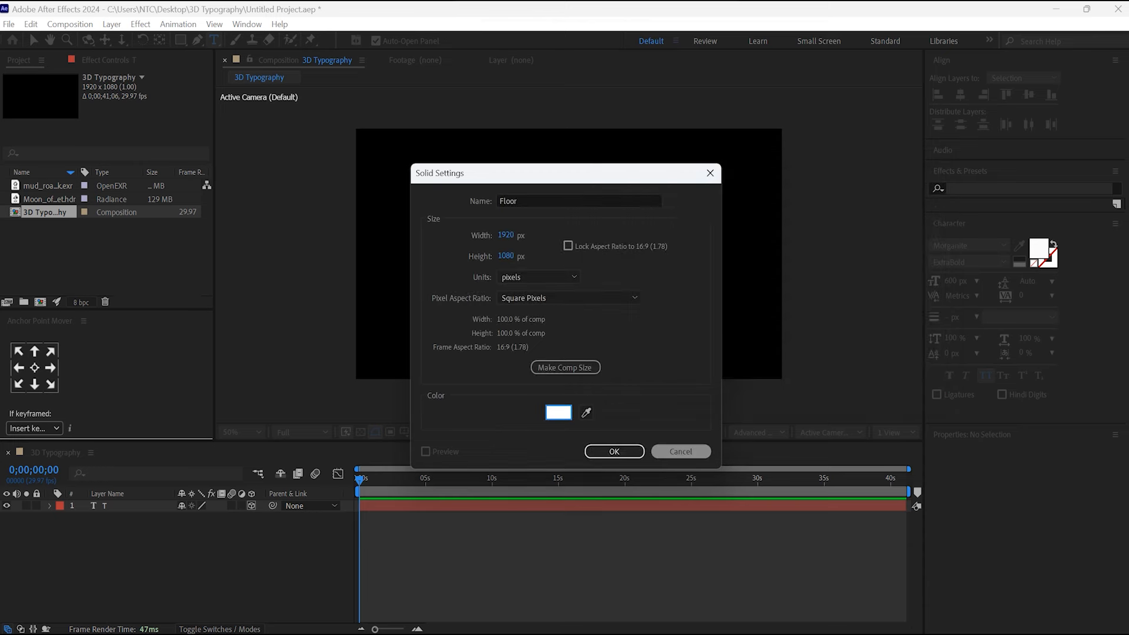
{"action": "left_click", "coordinate": [614, 452]}
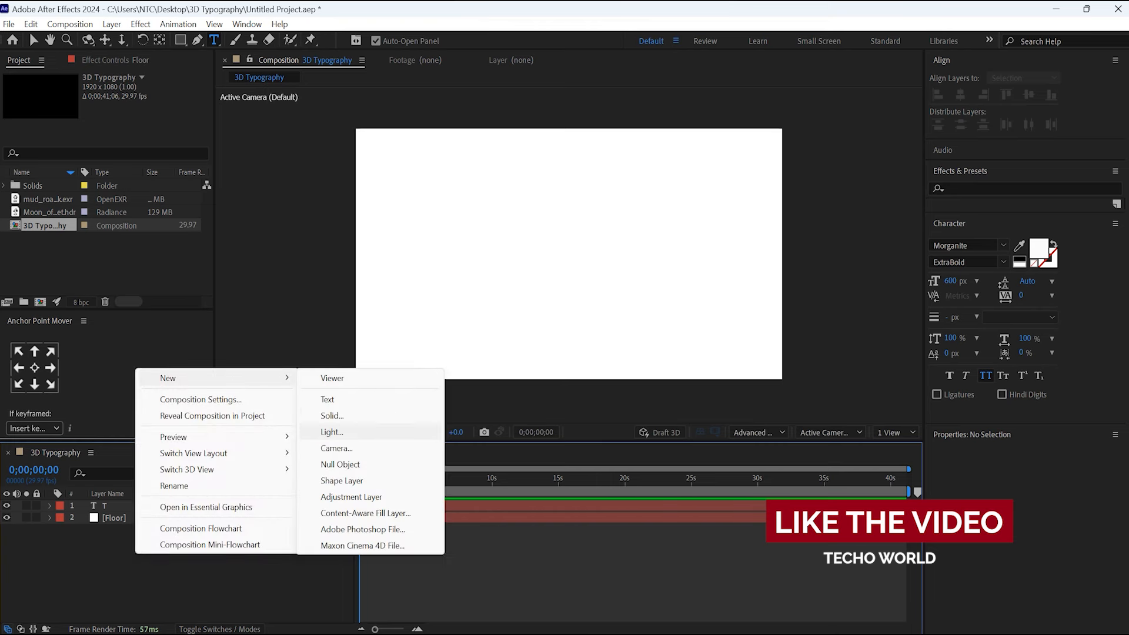
Create a grey full-frame solid named 'BG' beneath Floor
{"action": "left_click", "coordinate": [331, 416]}
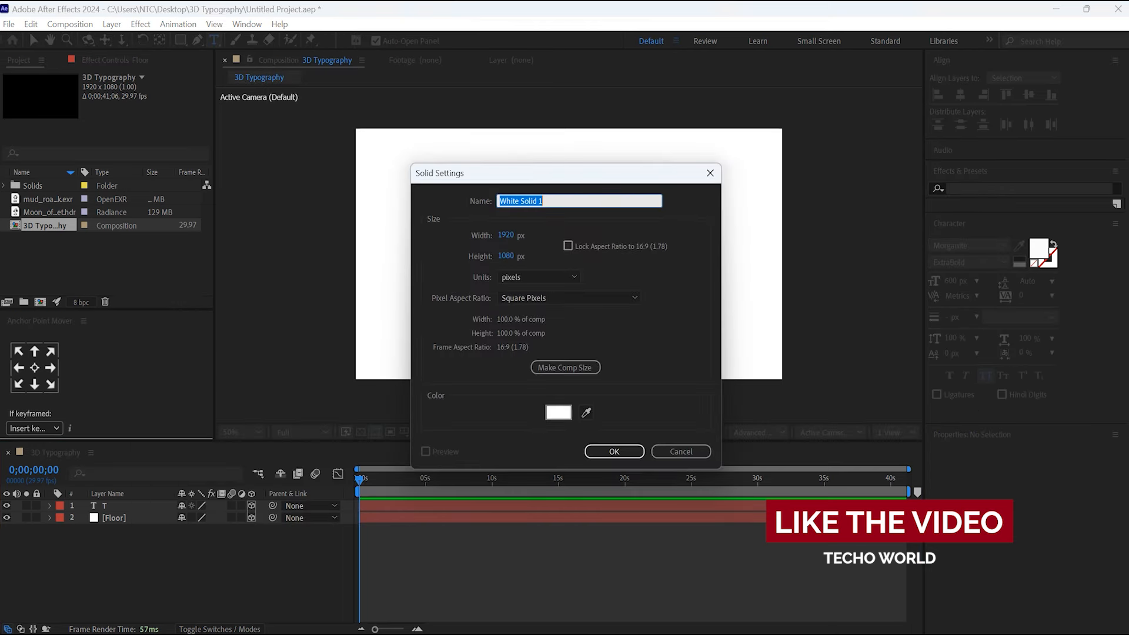
{"action": "type", "text": "BG"}
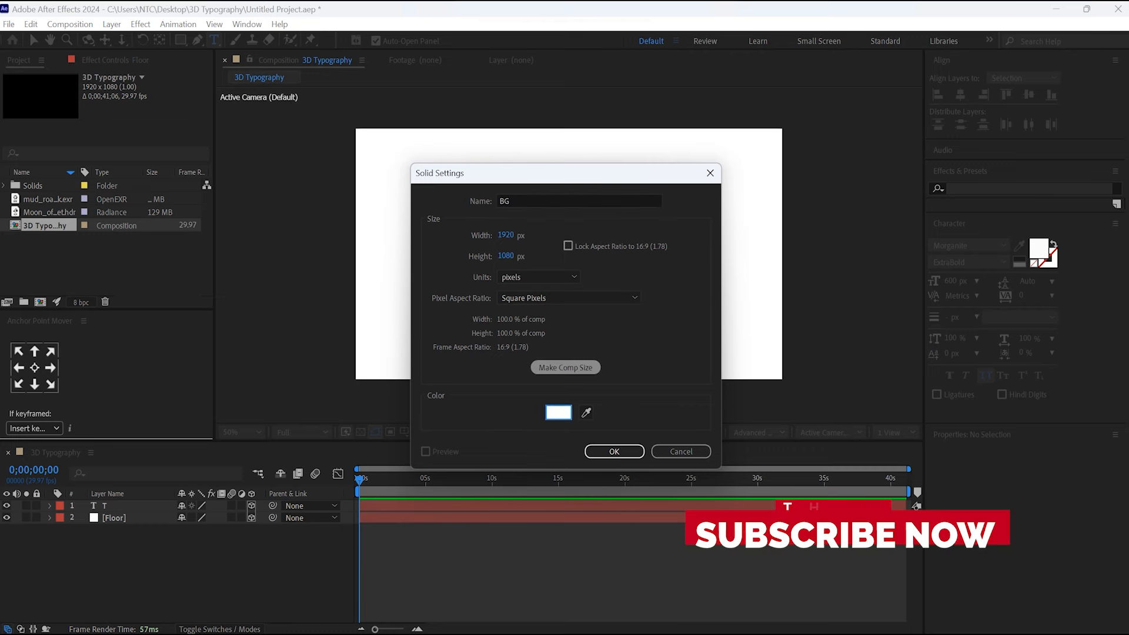
{"action": "left_click", "coordinate": [558, 412]}
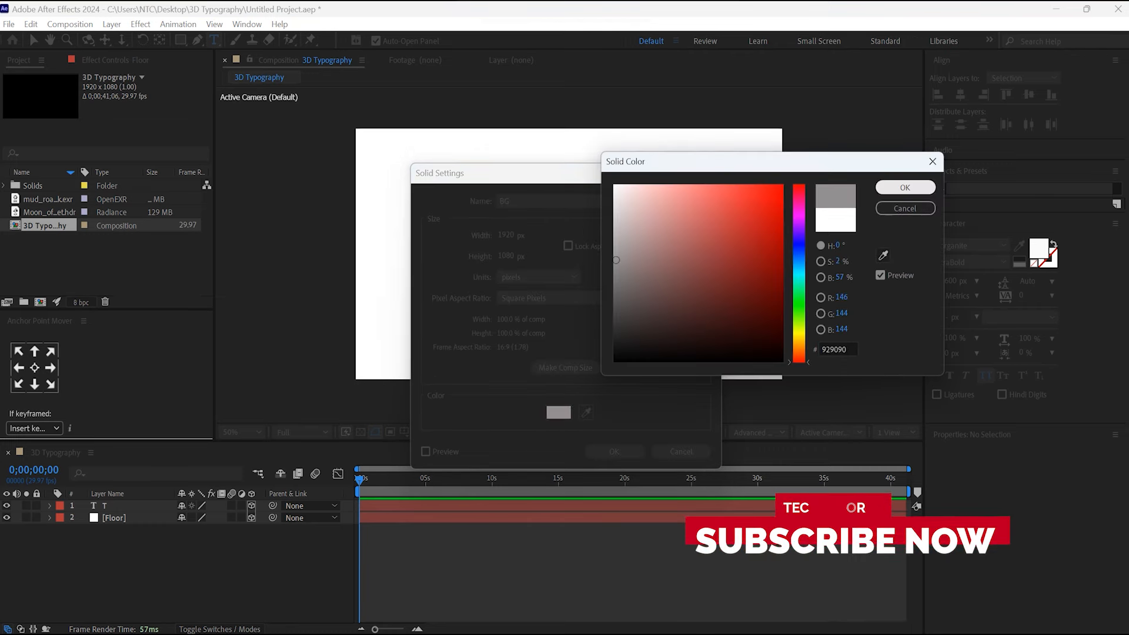
{"action": "left_click", "coordinate": [903, 187]}
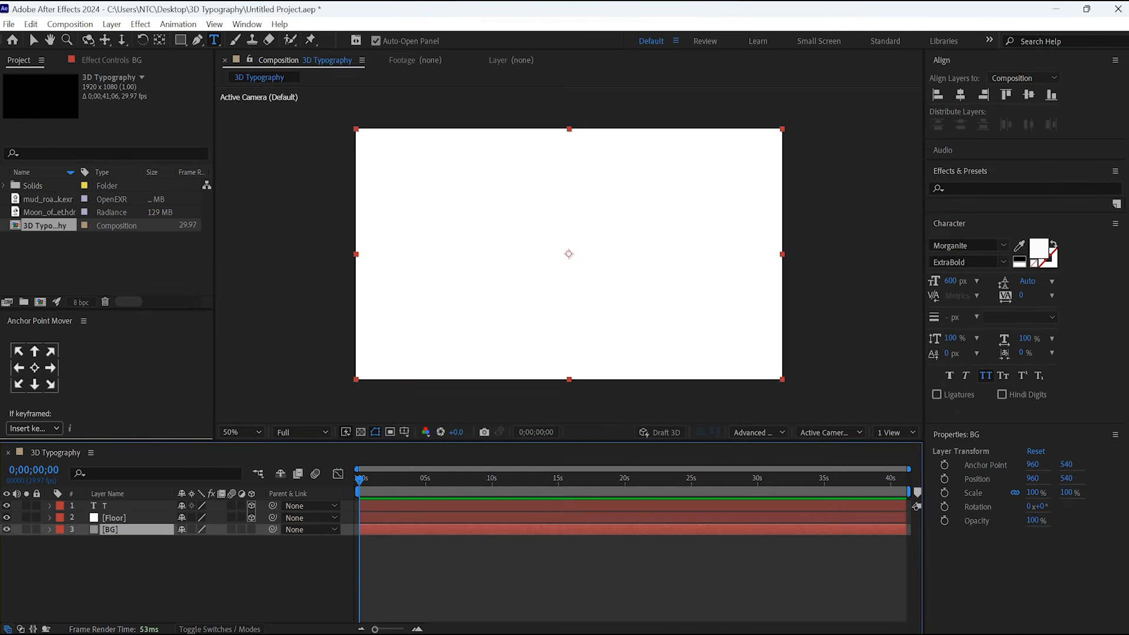
Enable 3D on the Floor solid and set its X Rotation to 90°
{"action": "left_click", "coordinate": [113, 518]}
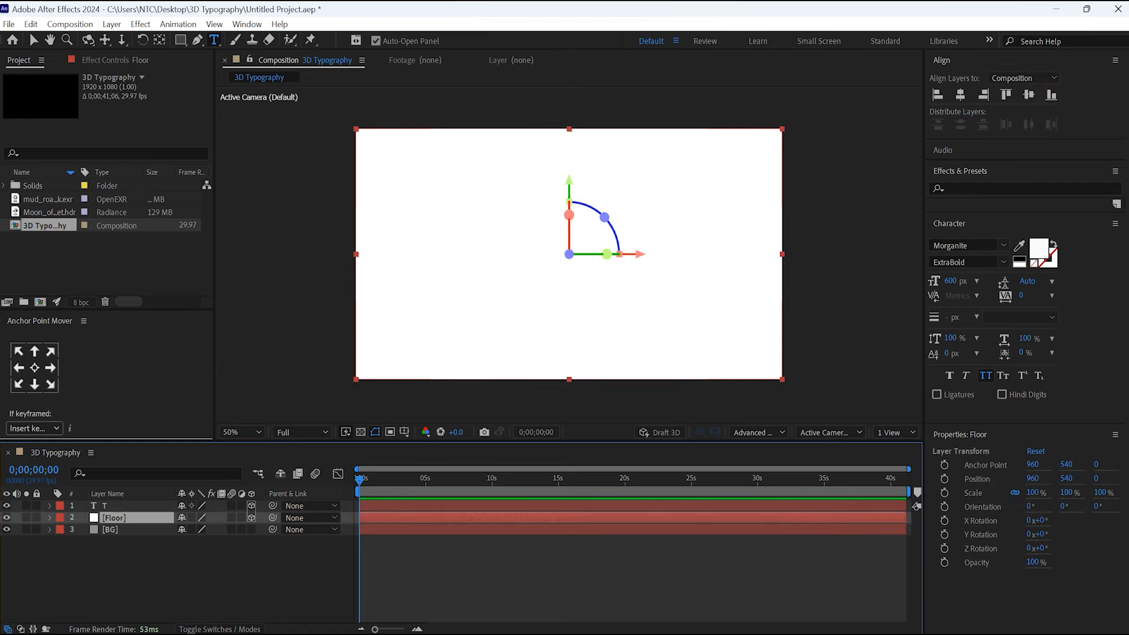
{"action": "left_click", "coordinate": [49, 517]}
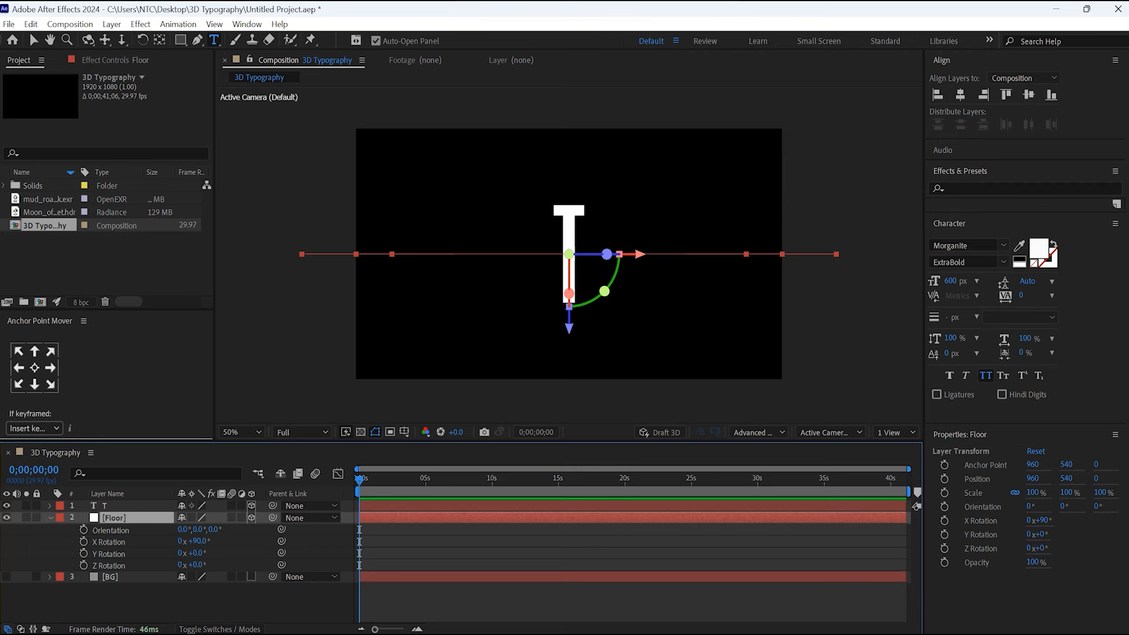
{"action": "left_click", "coordinate": [893, 433]}
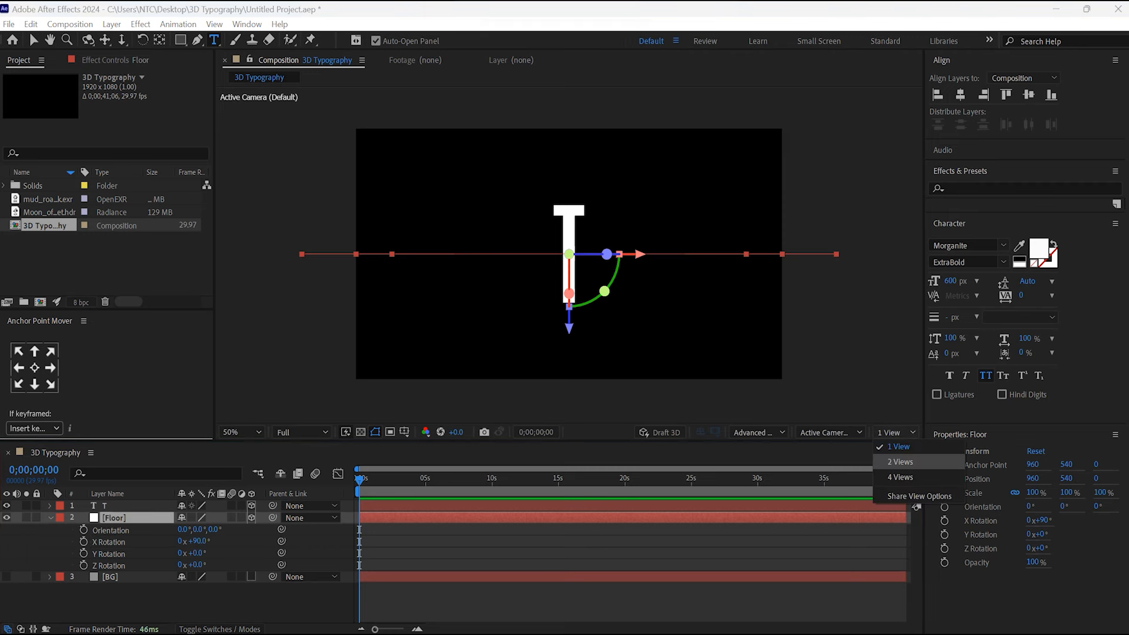
Switch to 2 Views (Active Camera and Left) and lower Floor beneath the T
{"action": "left_click", "coordinate": [900, 462]}
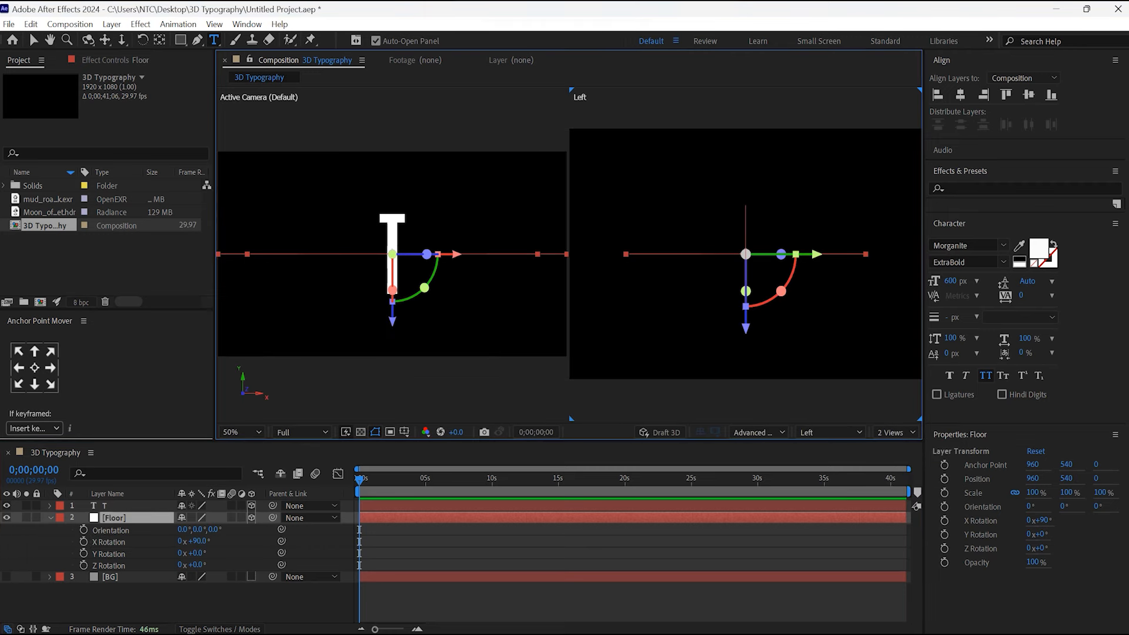
{"action": "left_click_drag", "start_coordinate": [745, 254], "coordinate": [745, 312]}
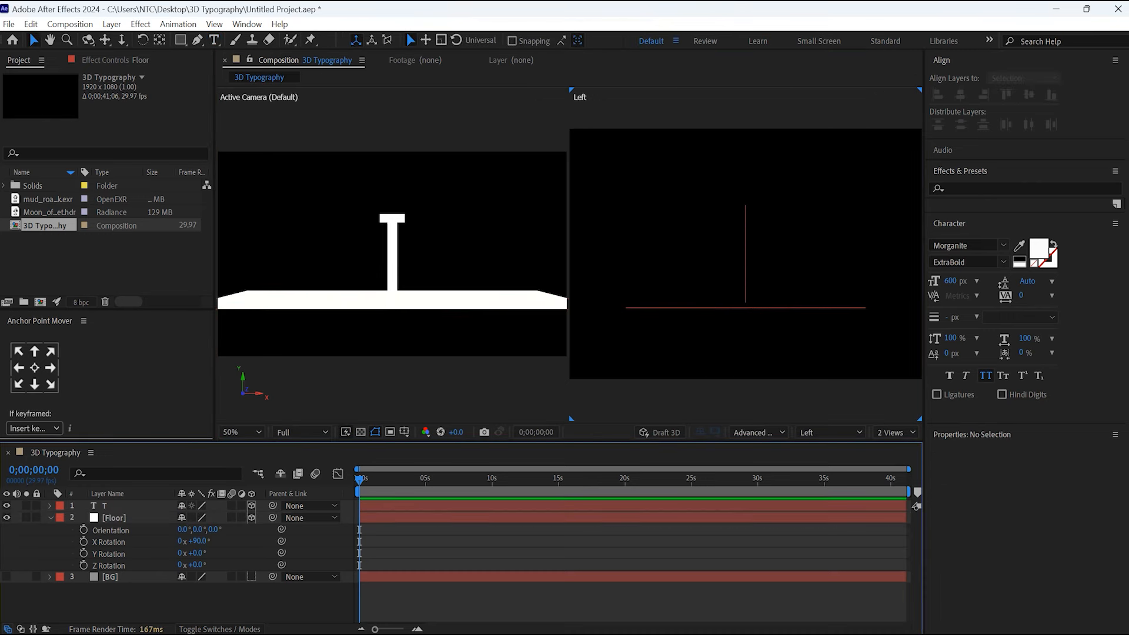
{"action": "left_click", "coordinate": [240, 432]}
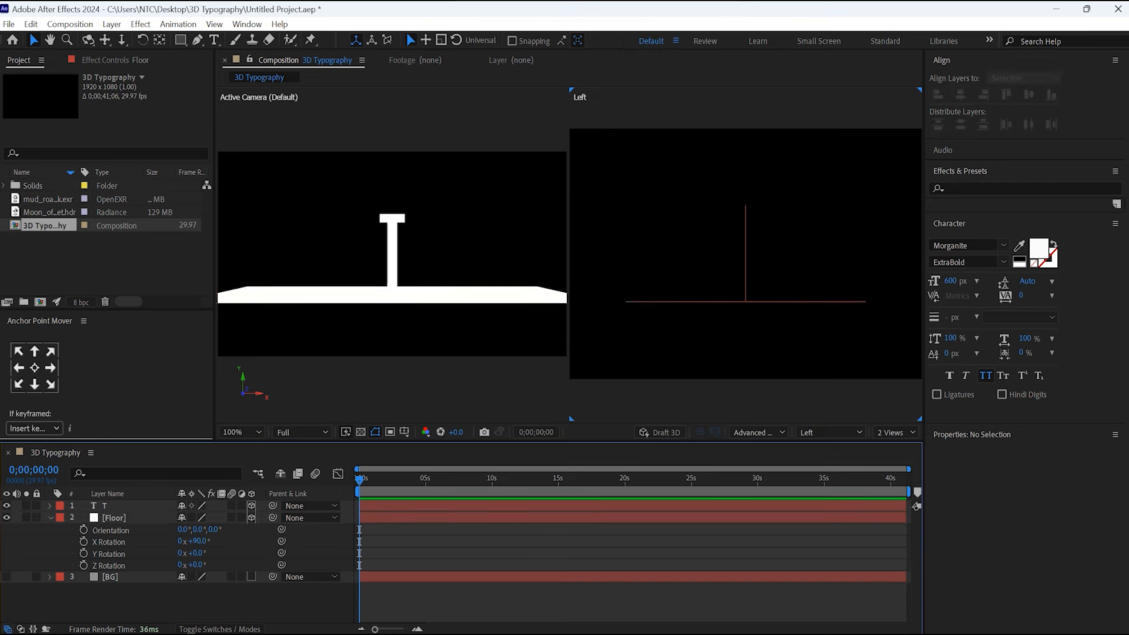
Add a new light with Light Type kept as Environment
{"action": "left_click", "coordinate": [111, 576]}
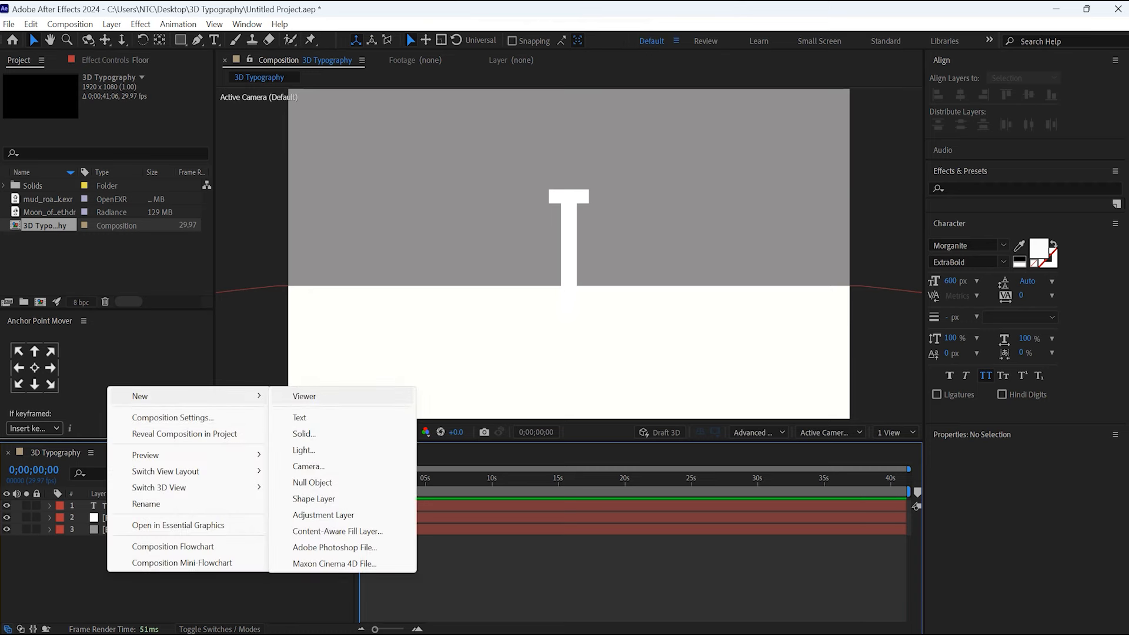
{"action": "mouse_move", "coordinate": [304, 434]}
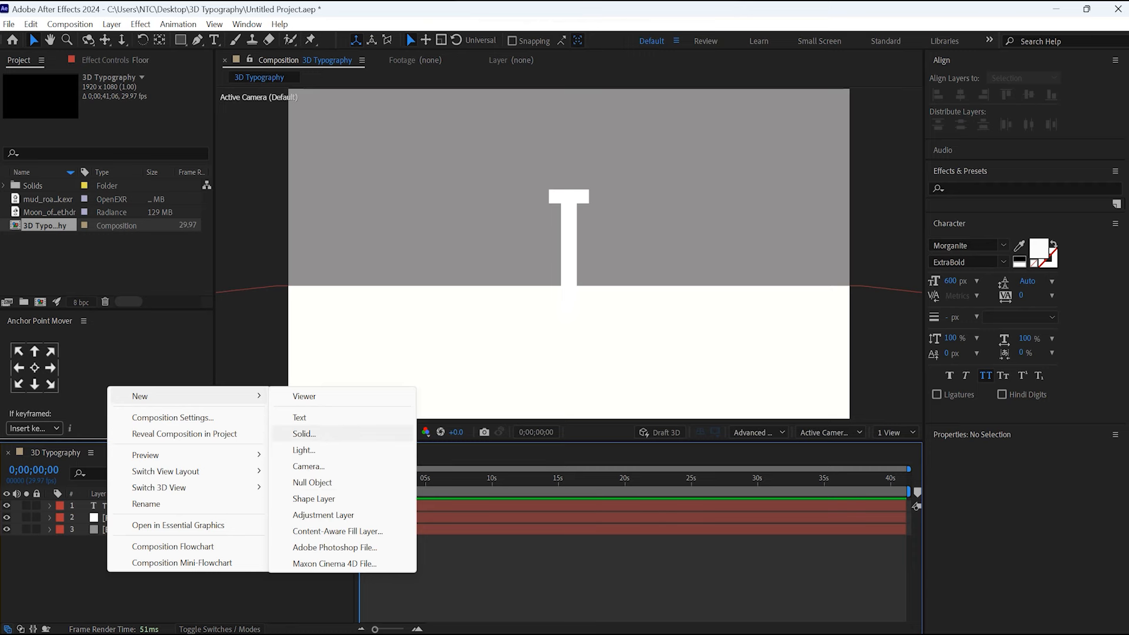
{"action": "left_click", "coordinate": [304, 449]}
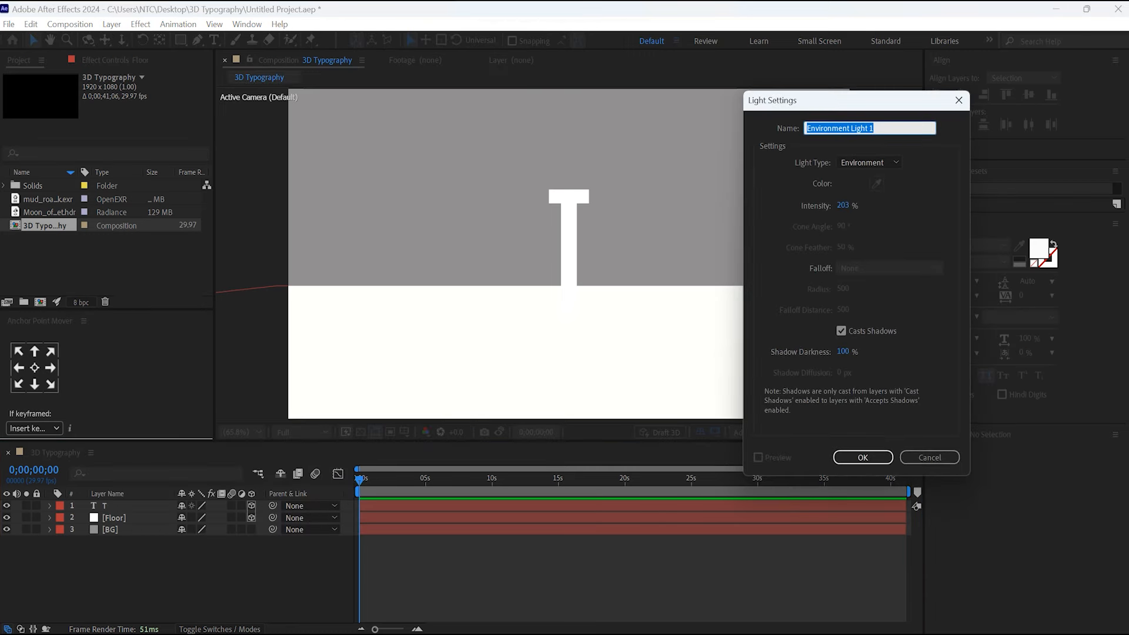
{"action": "left_click", "coordinate": [868, 162]}
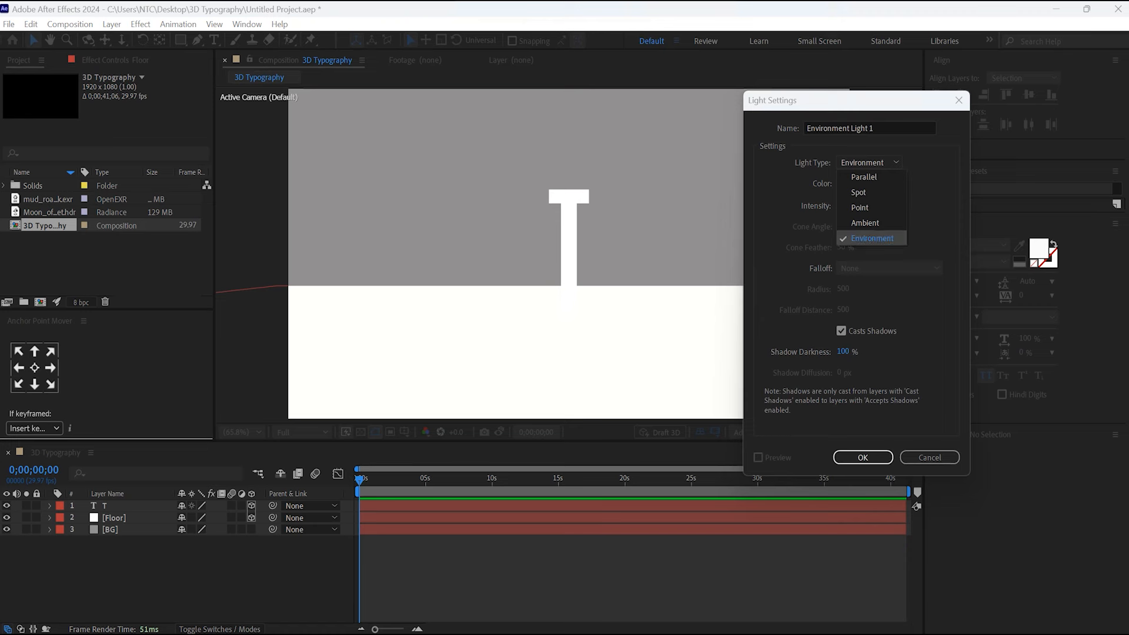
{"action": "left_click", "coordinate": [872, 237]}
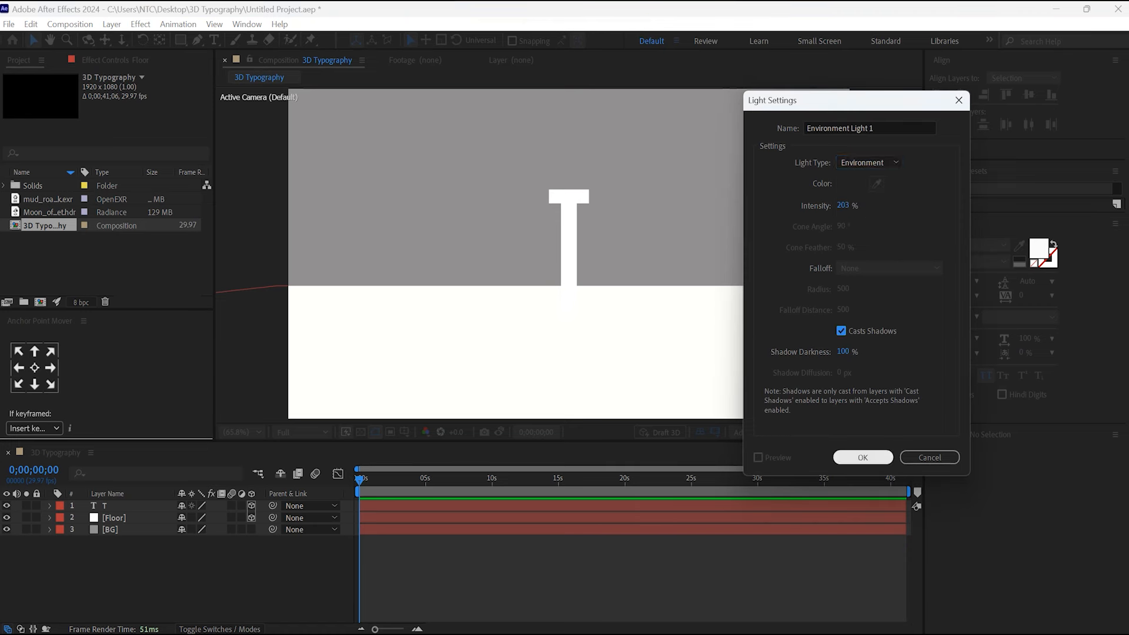
{"action": "left_click", "coordinate": [862, 457]}
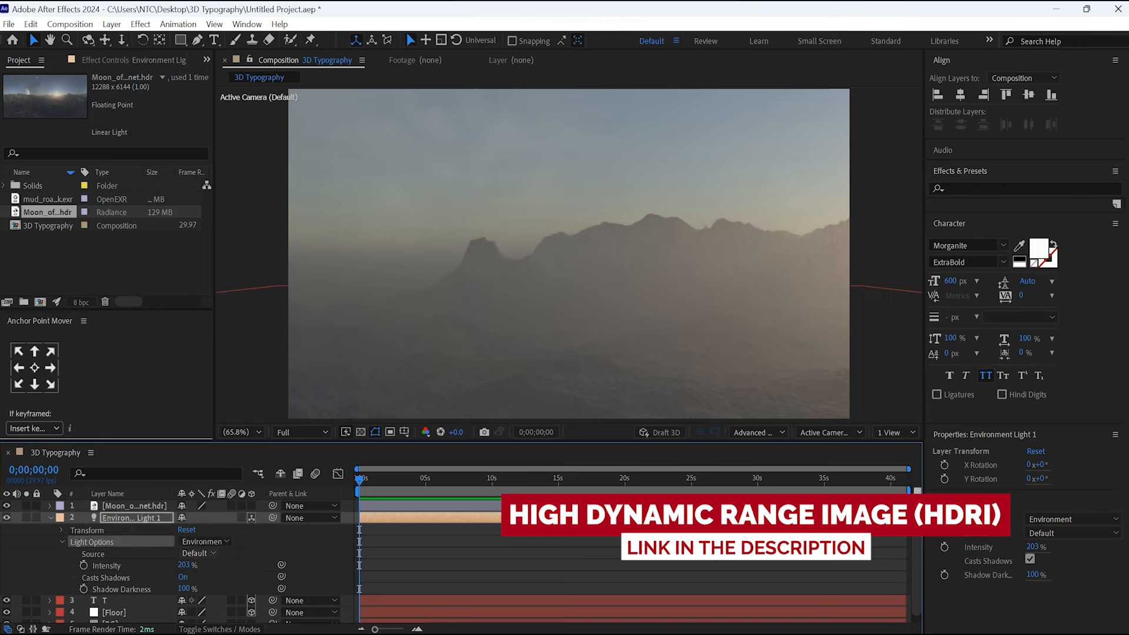
Set the environment light's source to Moon_of_GiantPlanet.hdr
{"action": "left_click", "coordinate": [198, 553]}
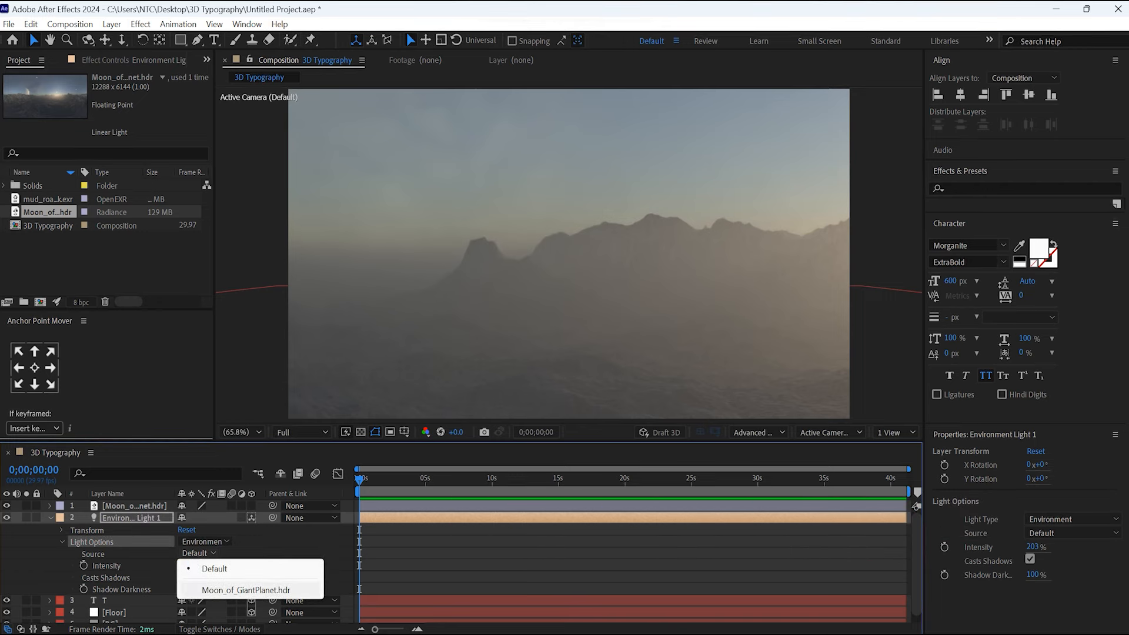
{"action": "left_click", "coordinate": [250, 590]}
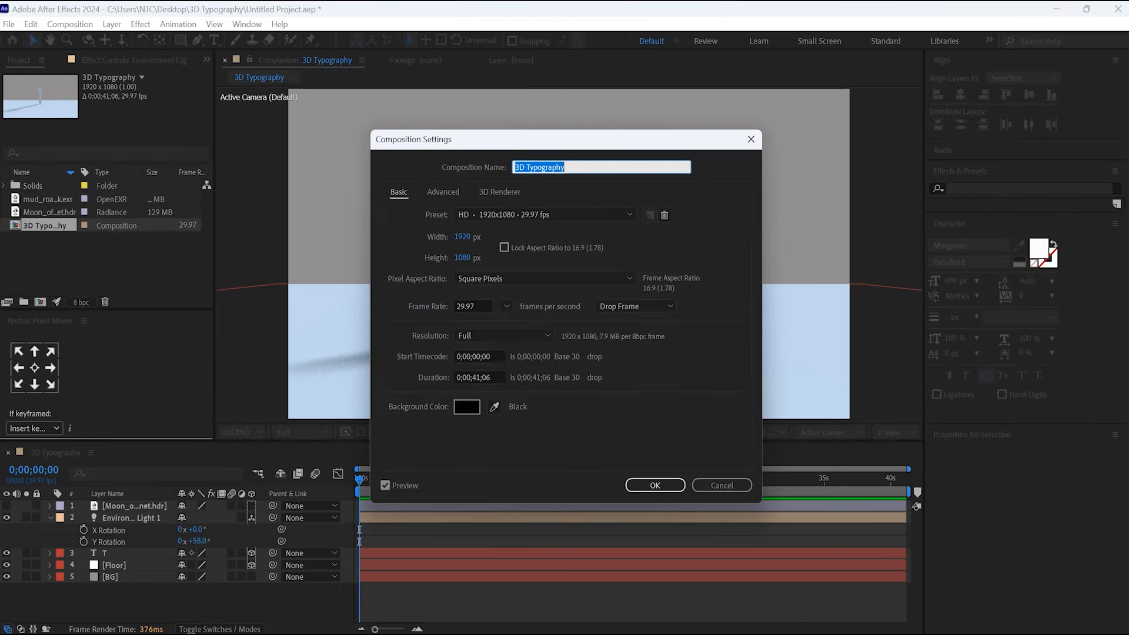
Verify the composition's renderer is Advanced 3D in the 3D Renderer tab and close settings
{"action": "left_click", "coordinate": [500, 191]}
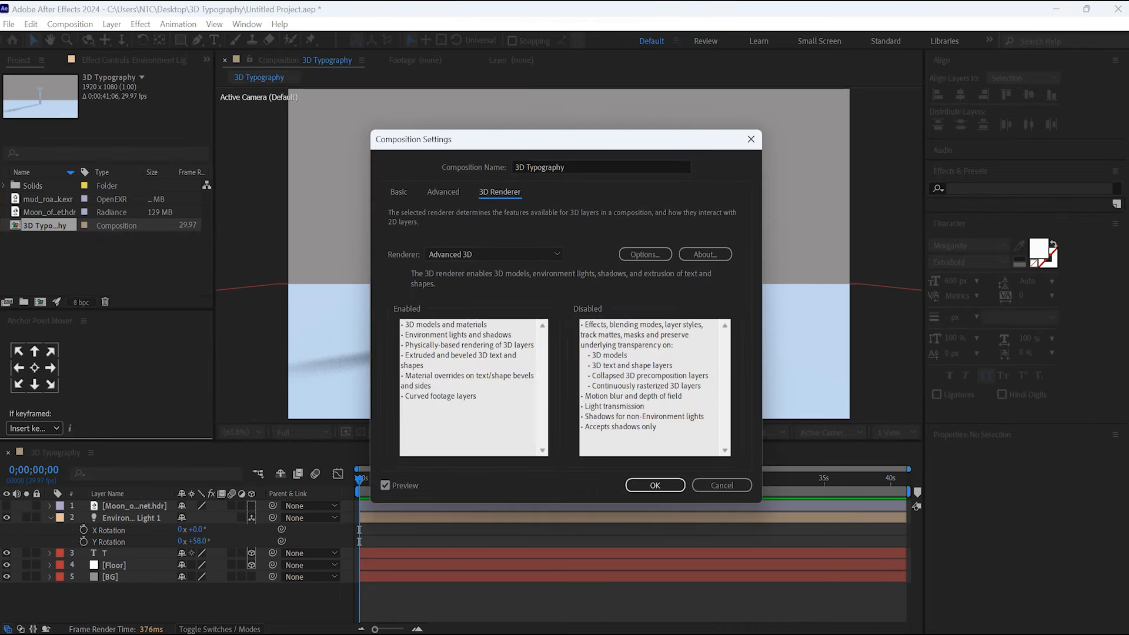
{"action": "left_click", "coordinate": [644, 254]}
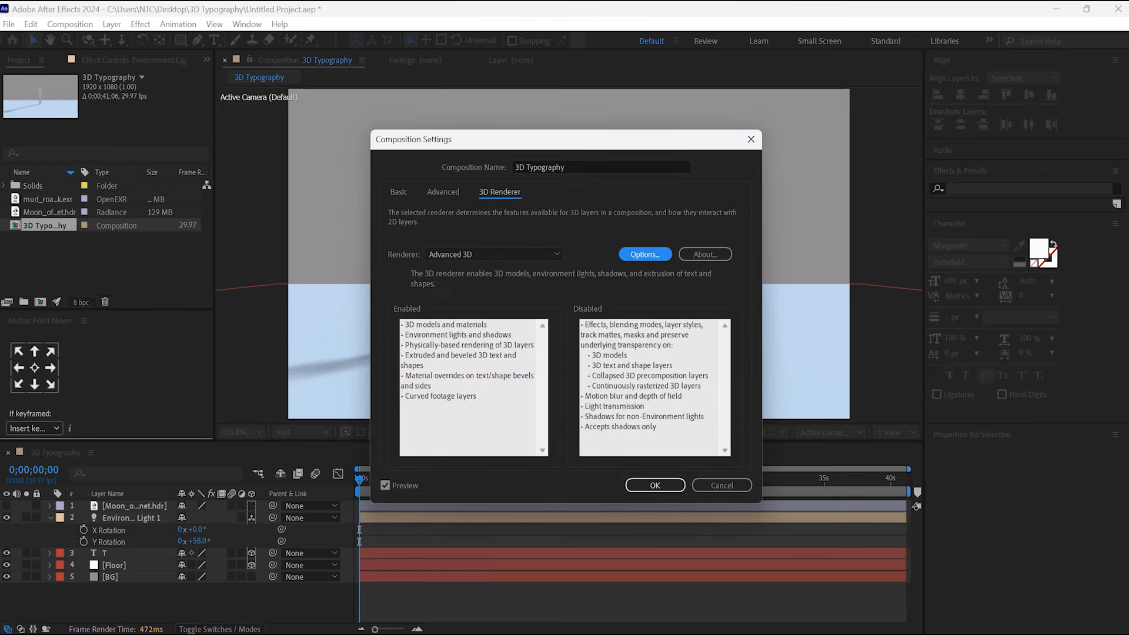
{"action": "left_click", "coordinate": [654, 485]}
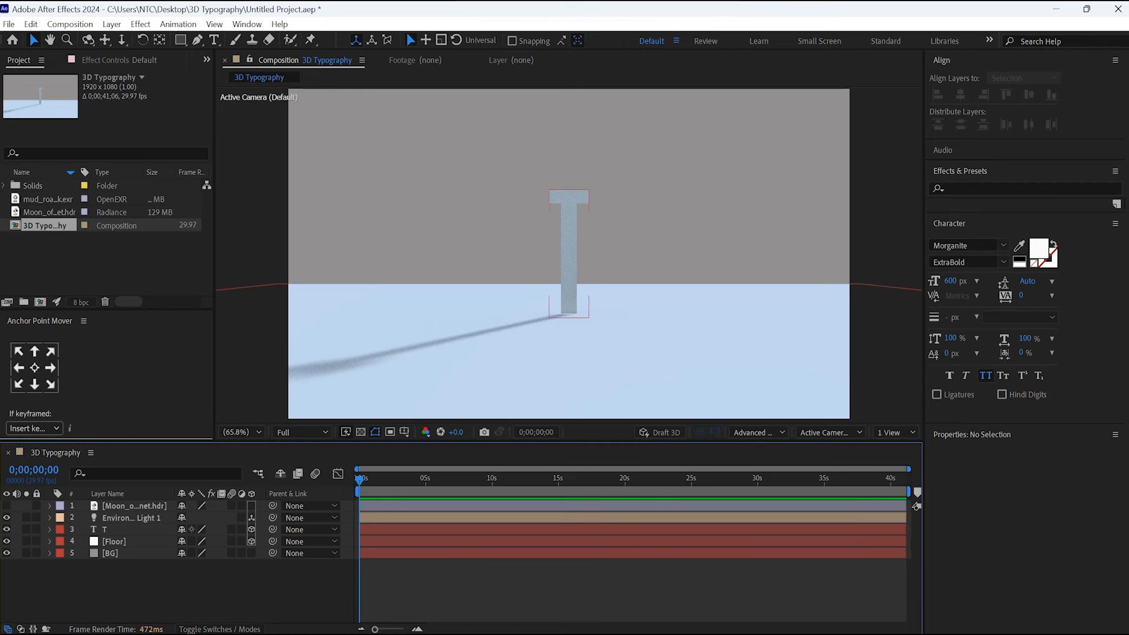
Select the T letter layer and choose a bevel style in its Geometry Options
{"action": "left_click", "coordinate": [96, 529]}
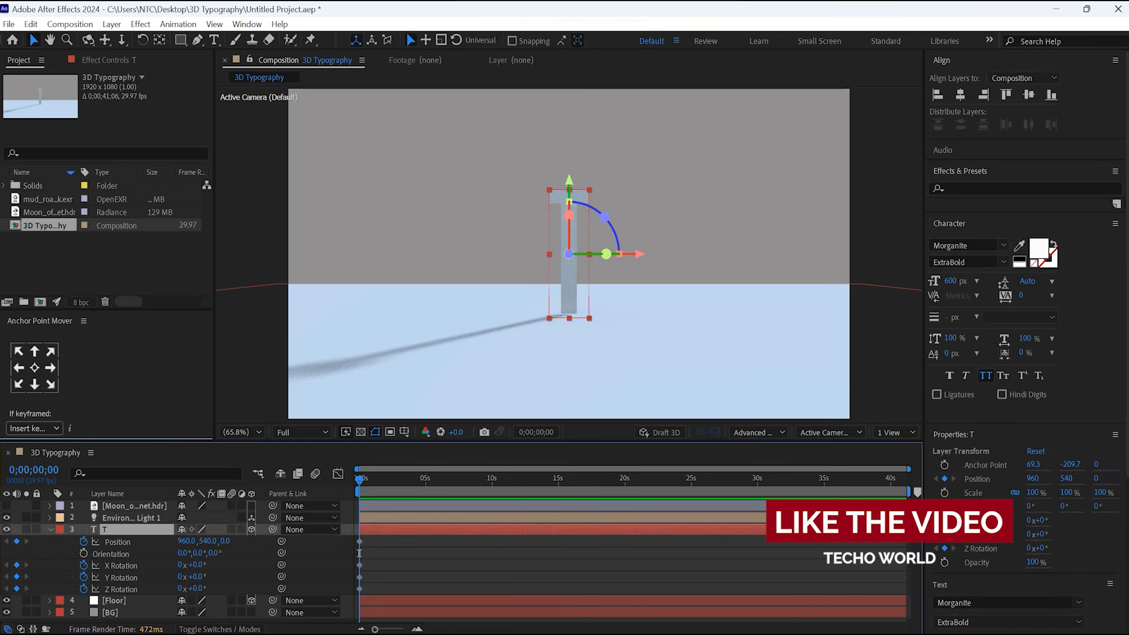
{"action": "scroll", "scroll_direction": "down", "scroll_amount": 3}
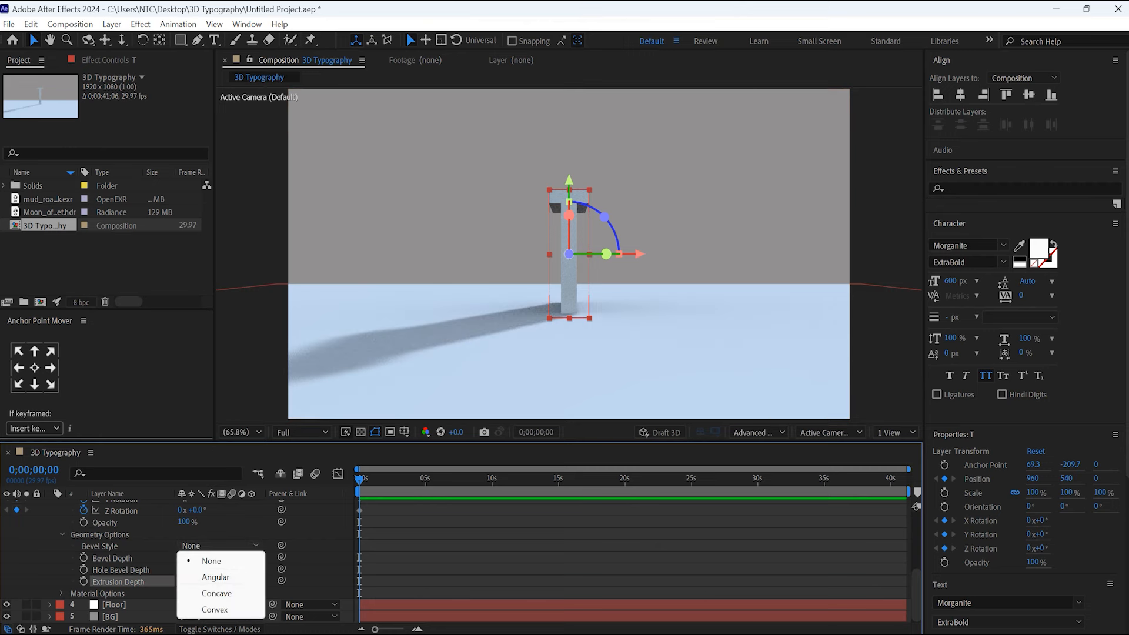
{"action": "left_click", "coordinate": [214, 610]}
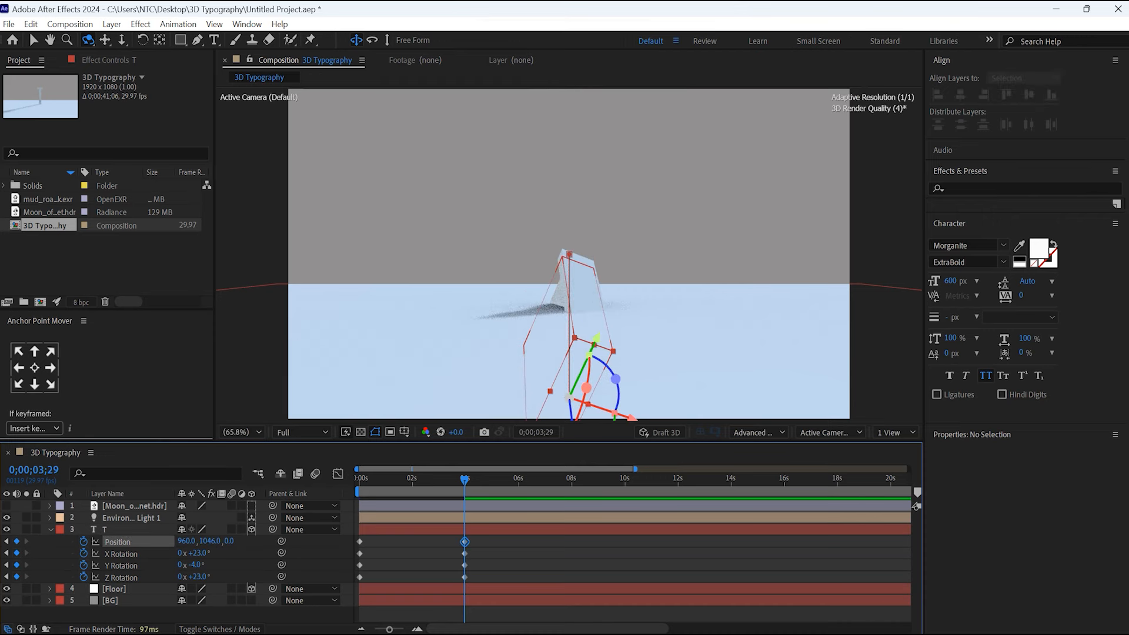
Keyframe the T layer's position and X, Y, Z rotation from 0s to about 4s
{"action": "left_click", "coordinate": [103, 529]}
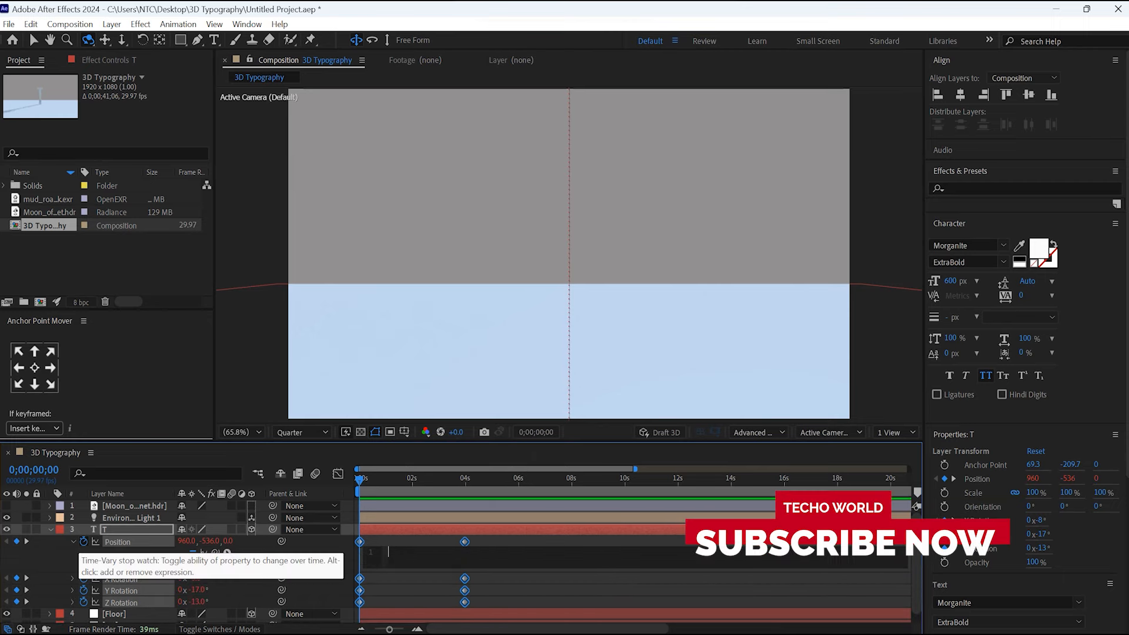
Add loopOut() expressions to the T's position and X Rotation properties
{"action": "type", "text": "loopOut("}
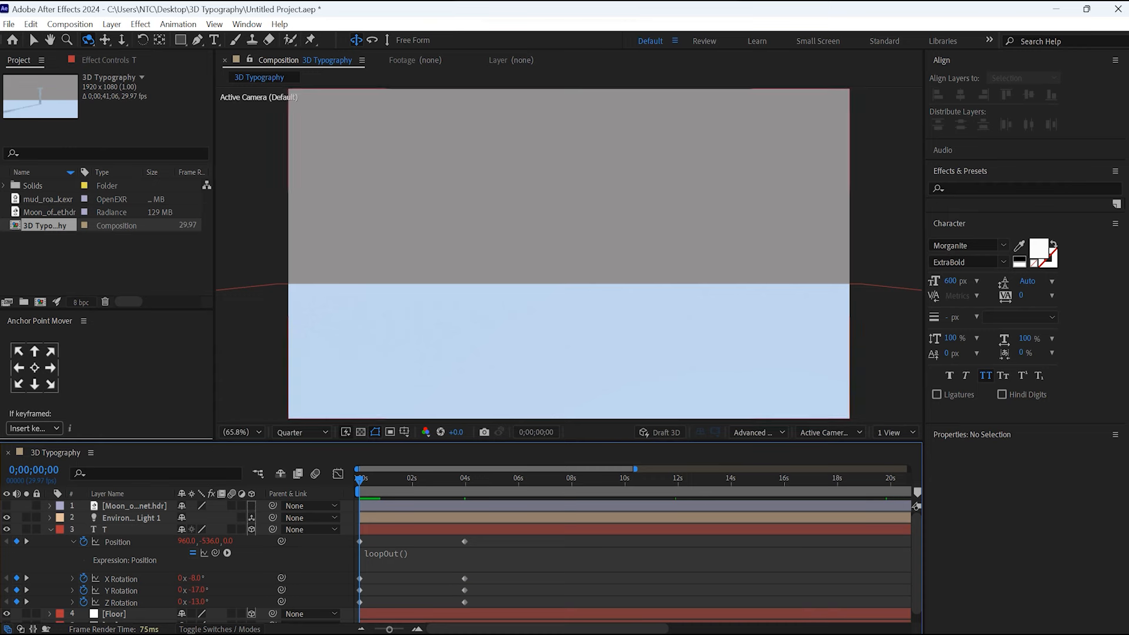
{"action": "left_click", "coordinate": [104, 529]}
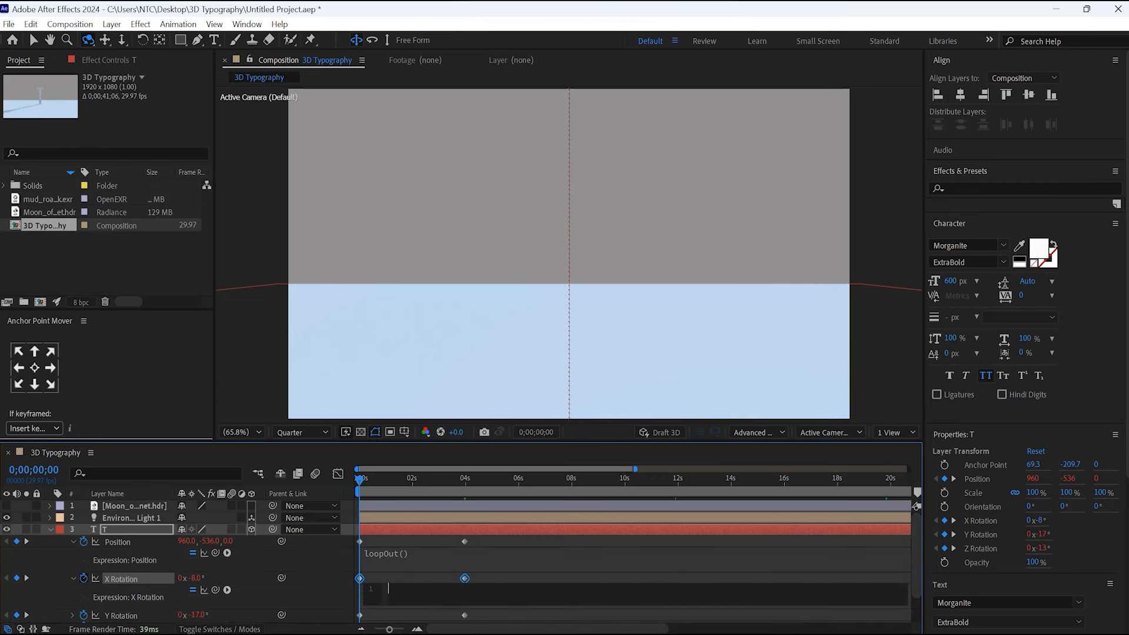
{"action": "type", "text": "loop"}
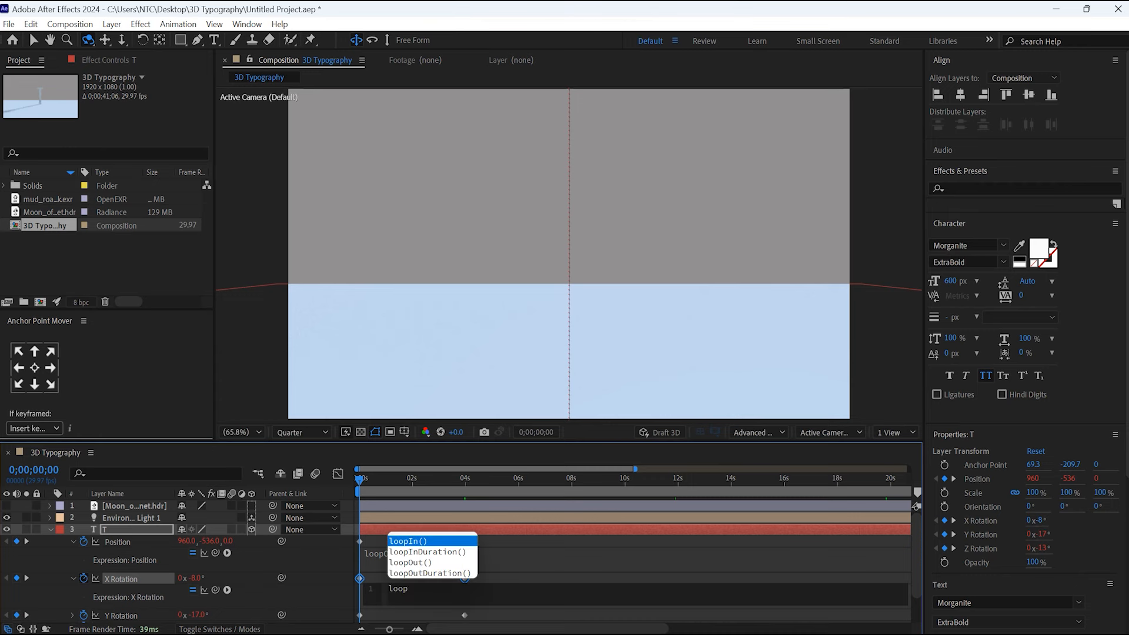
{"action": "left_click", "coordinate": [410, 562]}
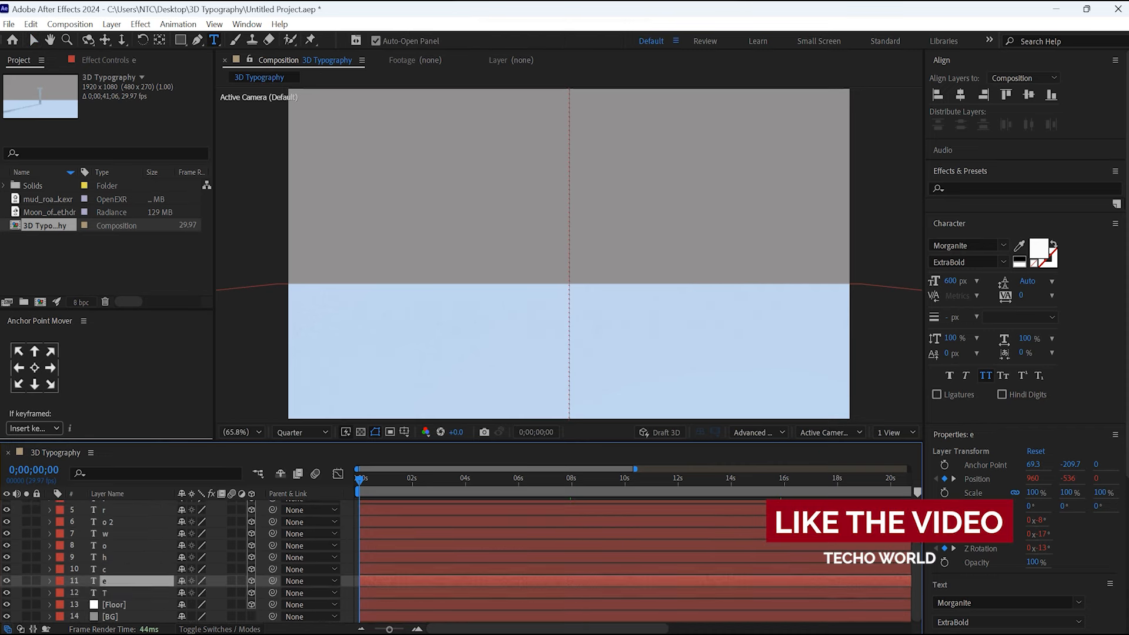
Select the duplicated e letter layer among the copied letters
{"action": "left_click", "coordinate": [49, 534]}
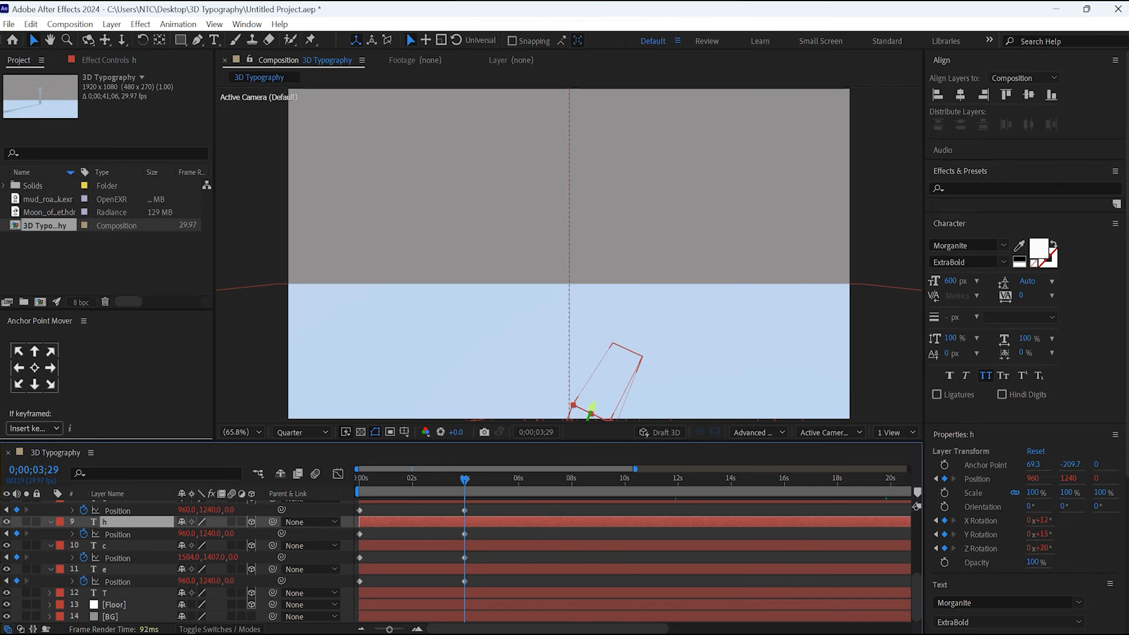
Edit a letter layer's Position keyframe value to space it across the frame
{"action": "left_click", "coordinate": [117, 533]}
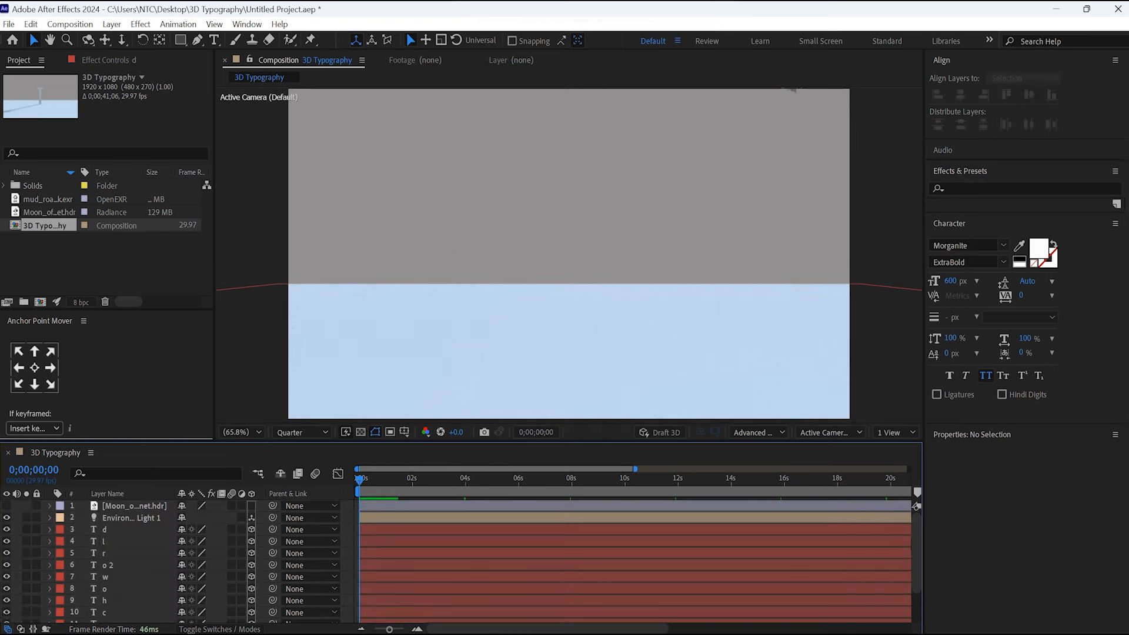
Scroll through the letter layers to offset each one's start time
{"action": "scroll", "scroll_direction": "down", "scroll_amount": 3}
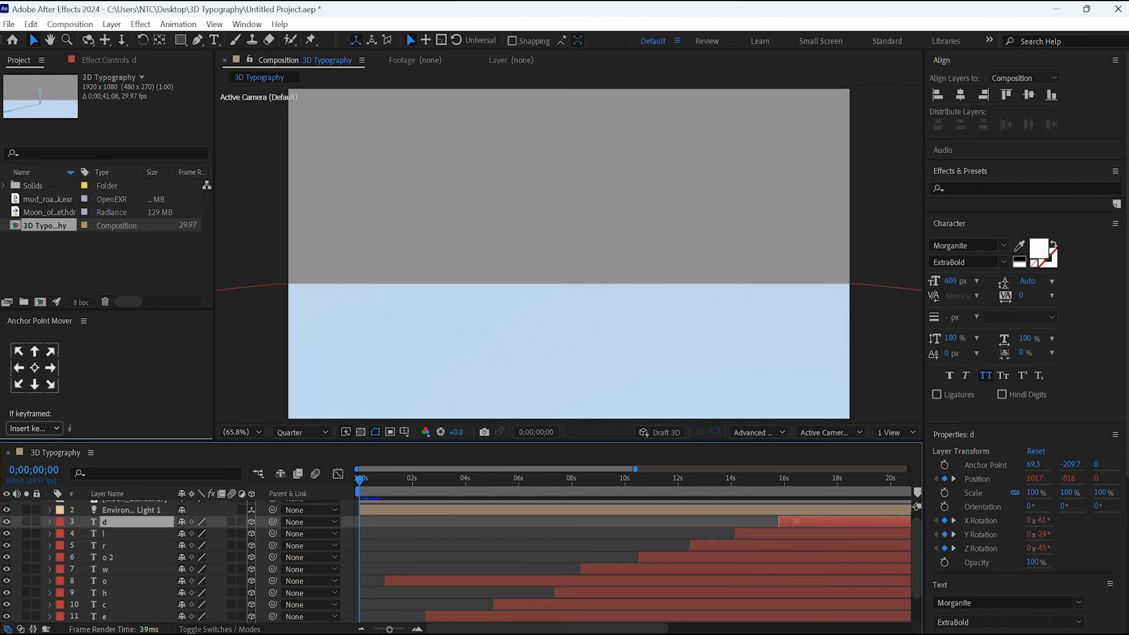
{"action": "scroll", "scroll_direction": "down", "scroll_amount": 3}
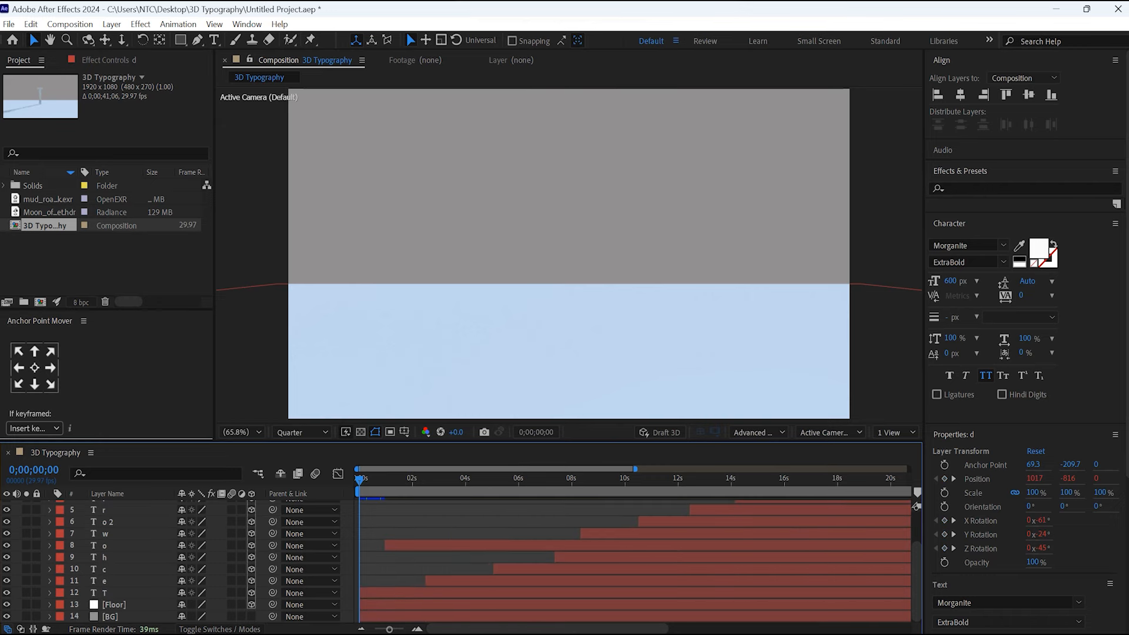